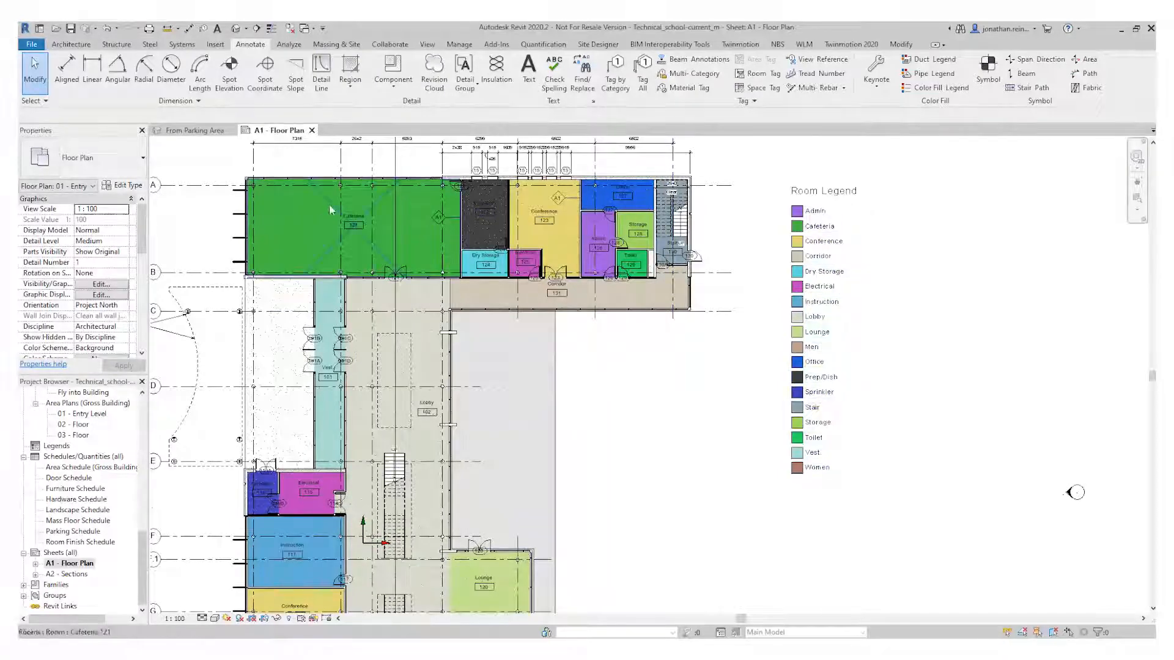
Select the Cafeteria room plus seven other upper-wing rooms, including Conference and Office
{"action": "left_click", "coordinate": [329, 225]}
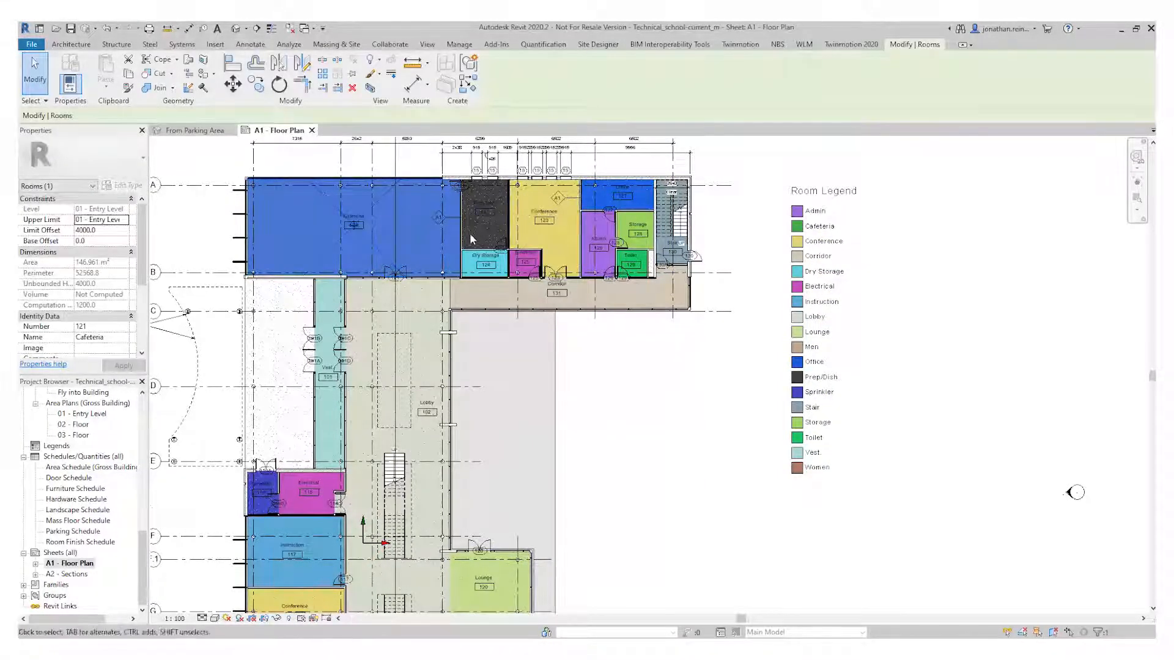
{"action": "left_click", "coordinate": [543, 220]}
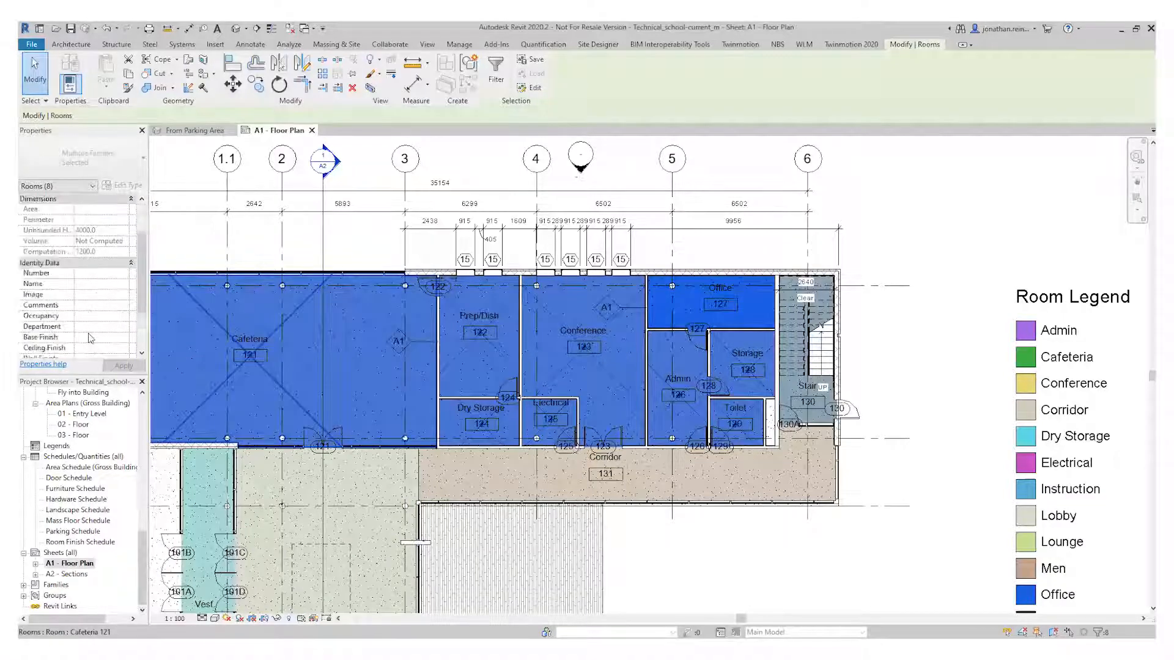
Enter 'Eng' in the Department field of the selected rooms' Identity Data
{"action": "scroll", "scroll_direction": "down", "scroll_amount": 3}
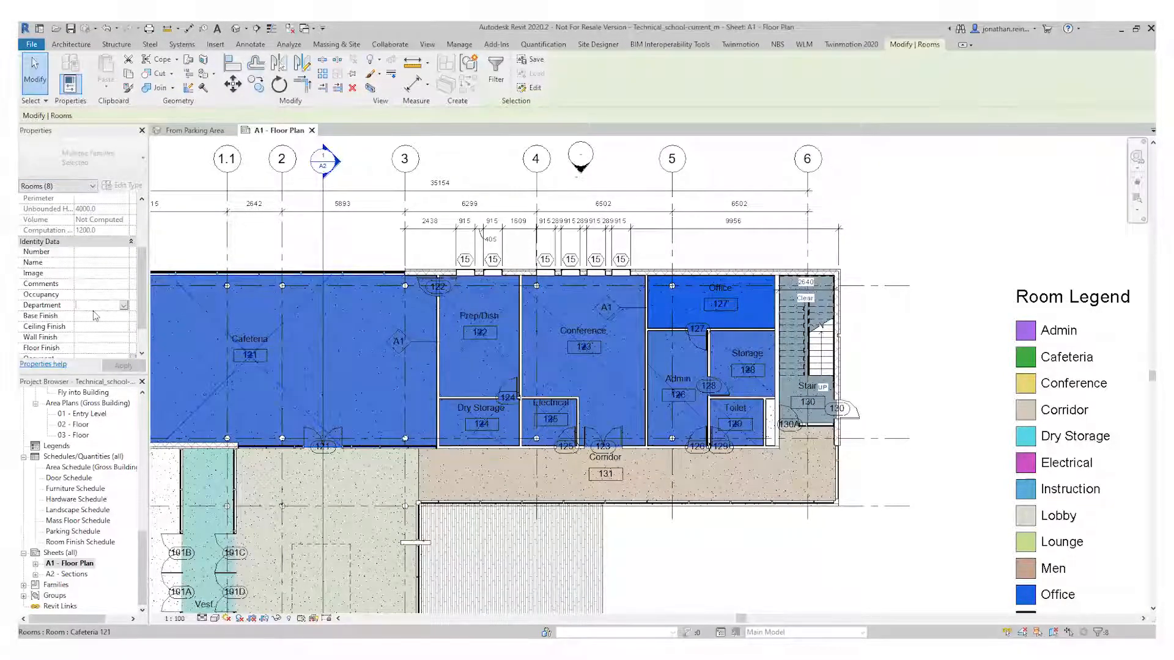
{"action": "type", "text": "Engeenrng D..."}
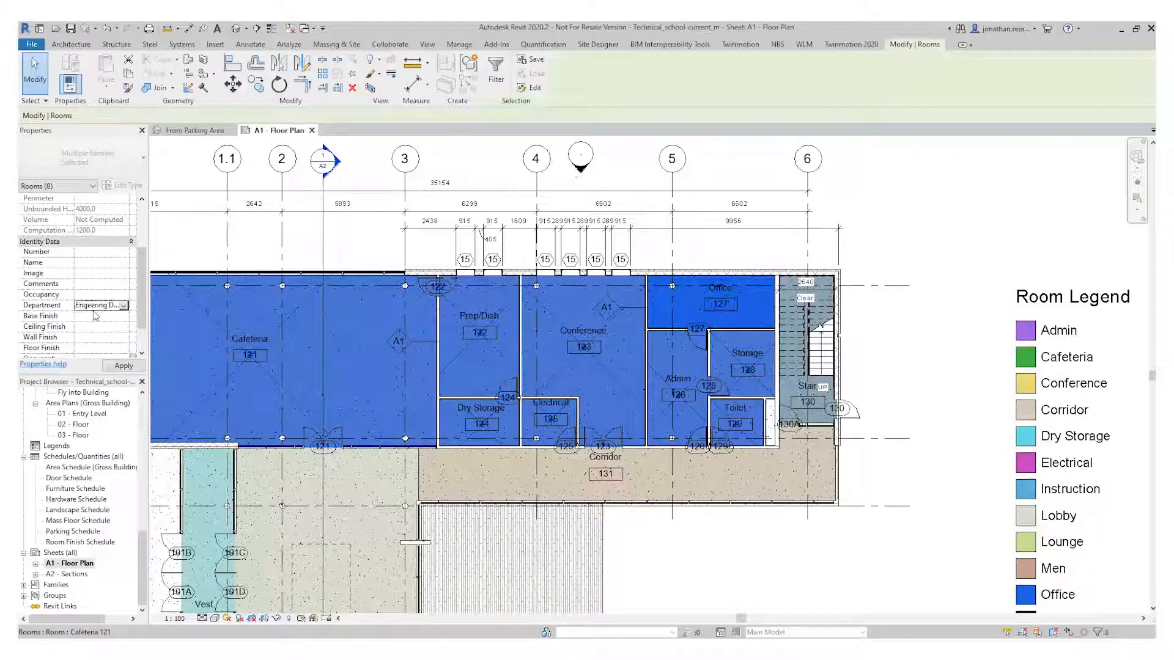
{"action": "mouse_move", "coordinate": [101, 304]}
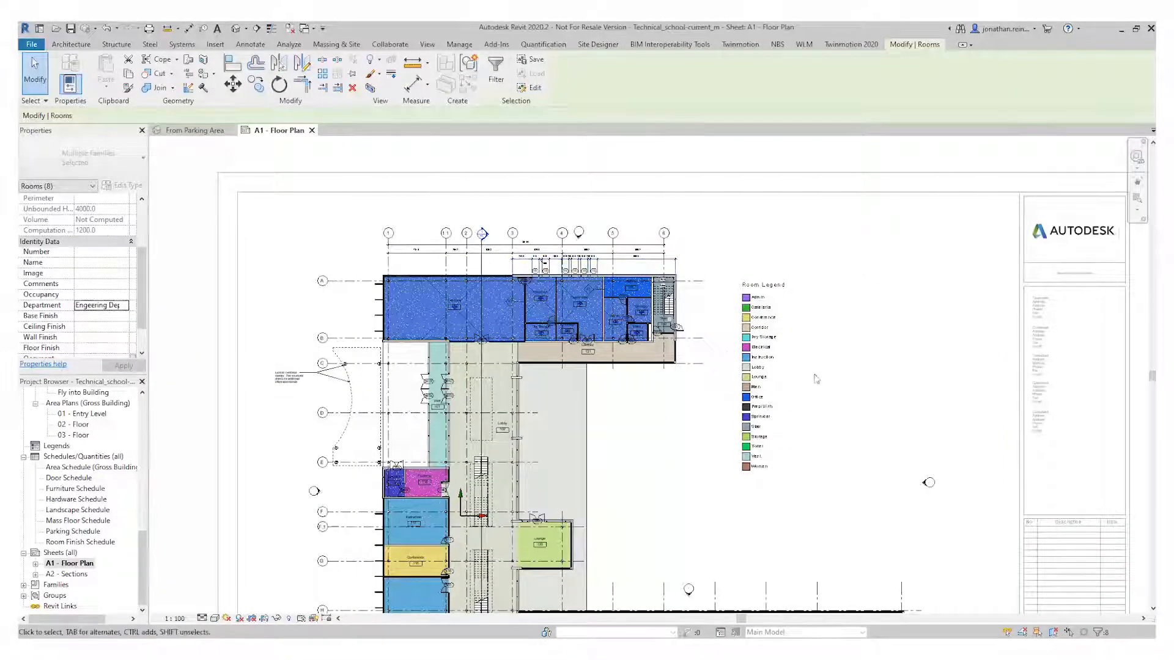
Click an empty area to apply the Engineering department and show the view's properties
{"action": "left_click", "coordinate": [250, 44]}
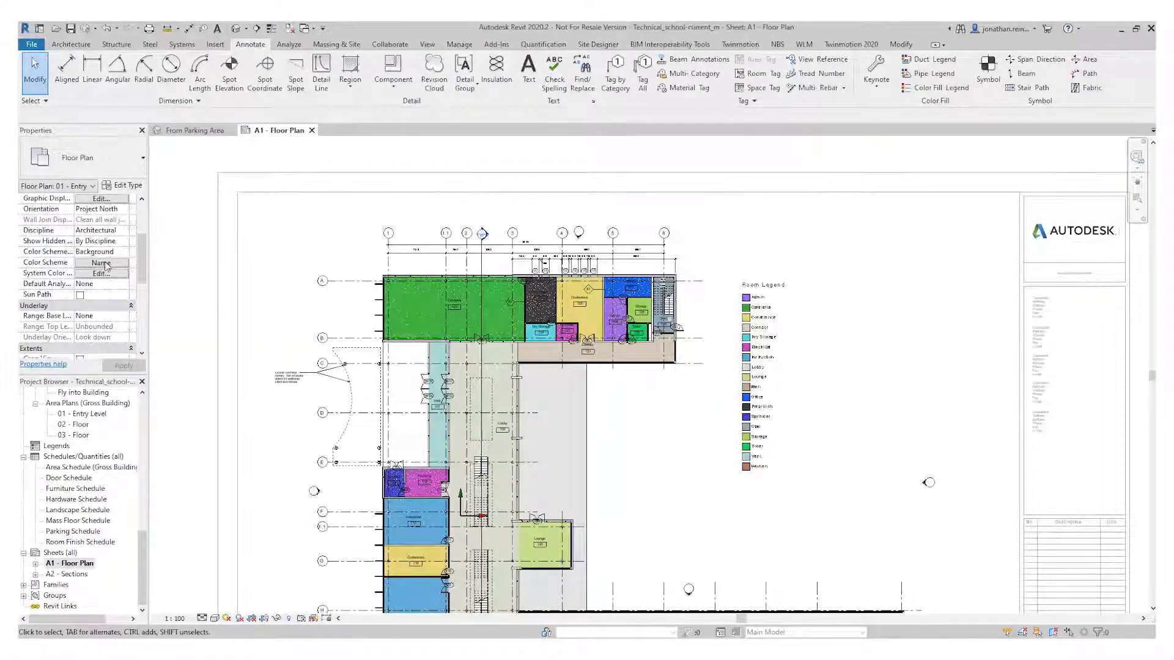
Choose the Department color scheme for the floor plan and apply it
{"action": "left_click", "coordinate": [100, 273]}
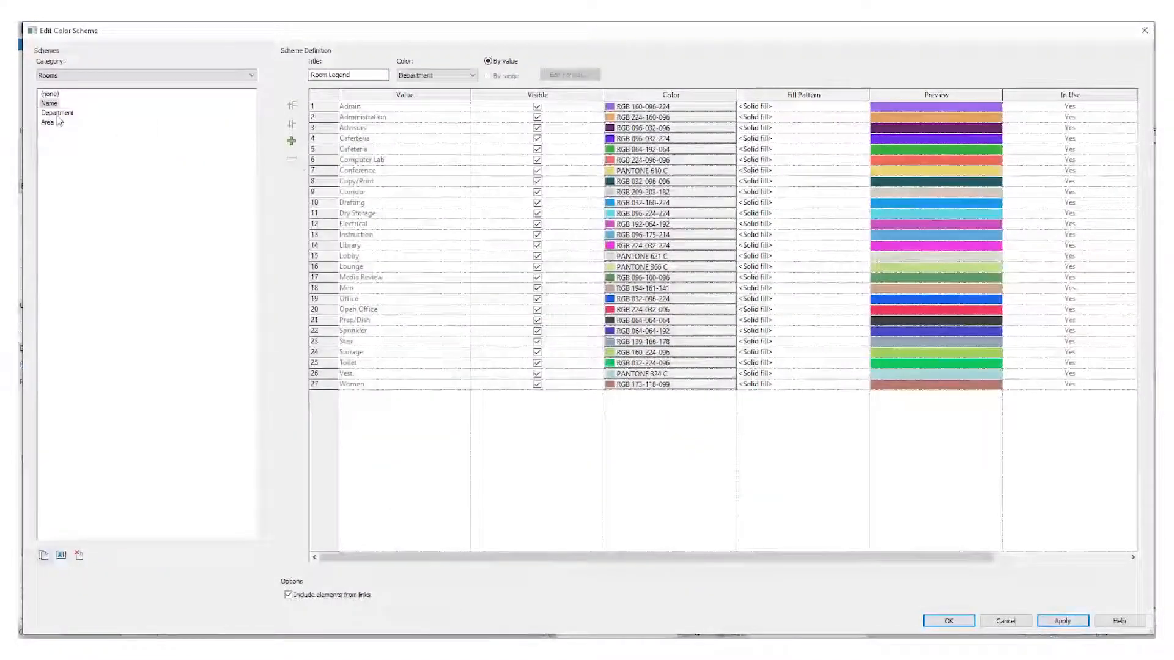
{"action": "left_click", "coordinate": [57, 113]}
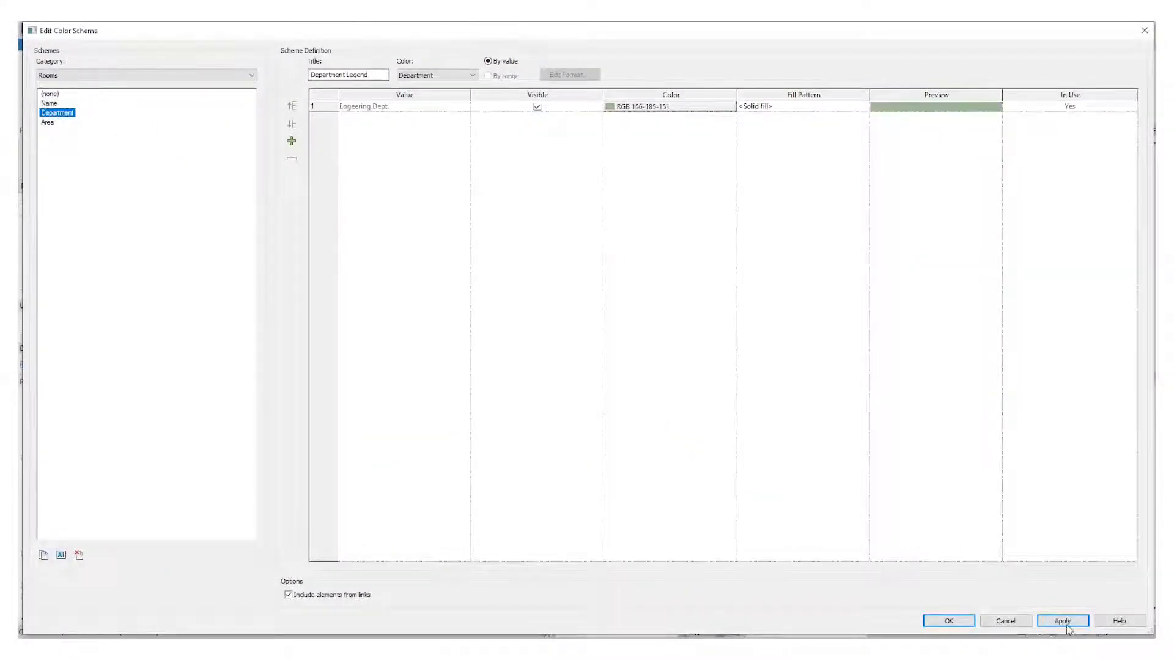
{"action": "left_click", "coordinate": [1063, 621]}
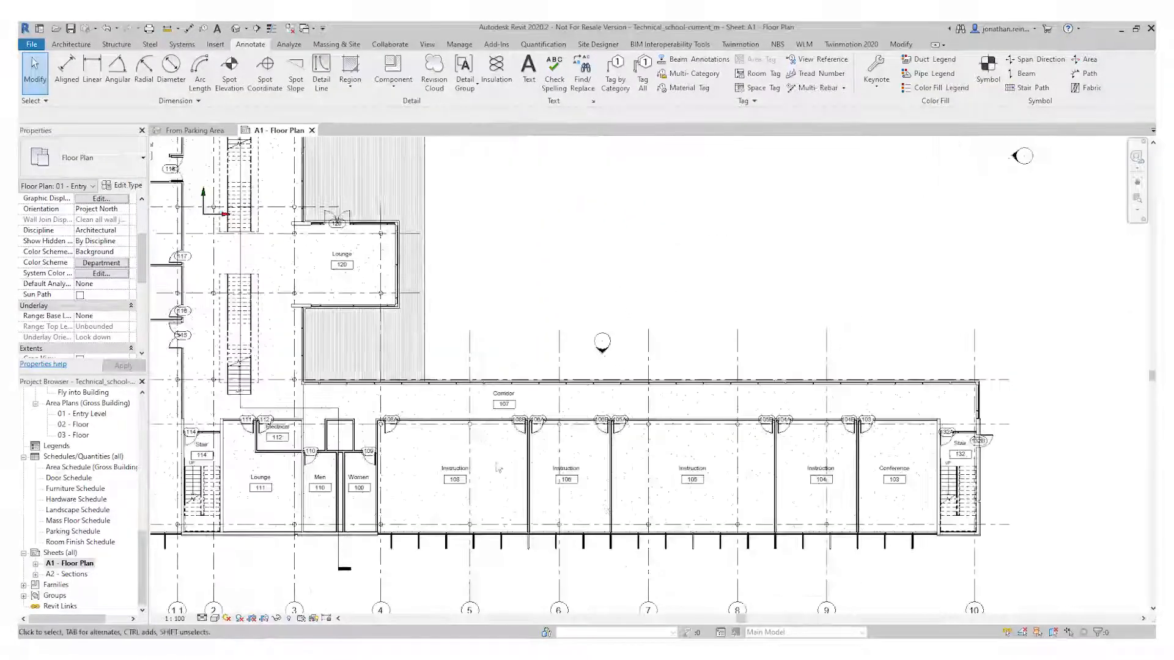
Select Lounge 111, Men 110 and the Instruction rooms in the lower wing
{"action": "left_click", "coordinate": [453, 479]}
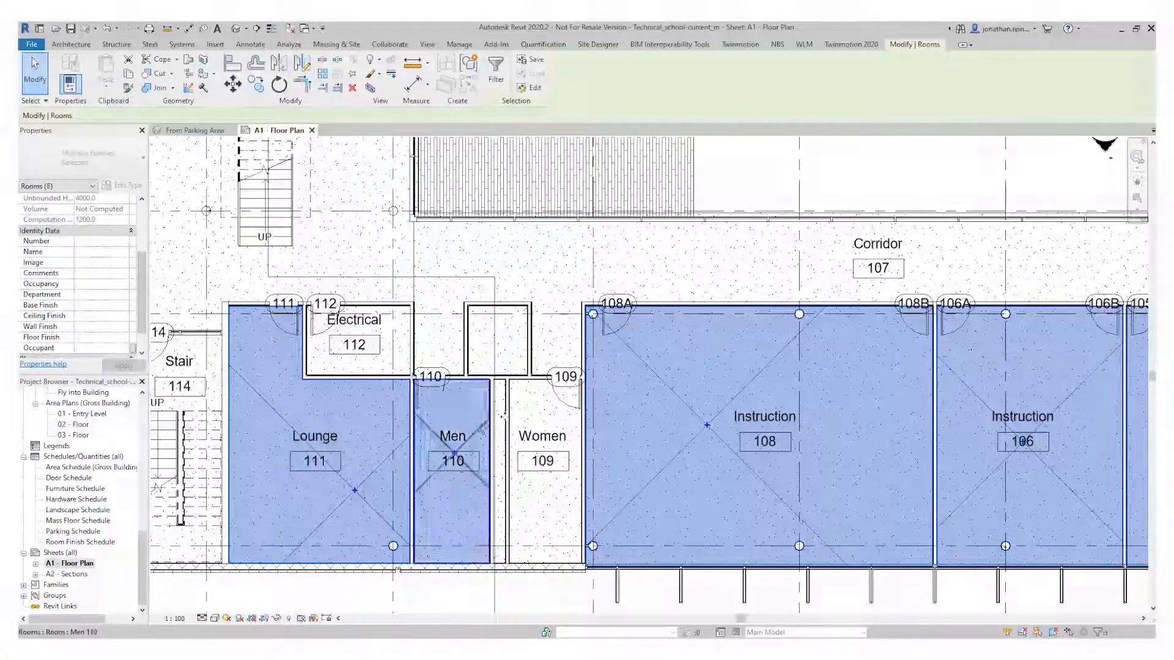
Type 'Training Dept' into the Department field for the selected lower-wing rooms
{"action": "left_click", "coordinate": [542, 464]}
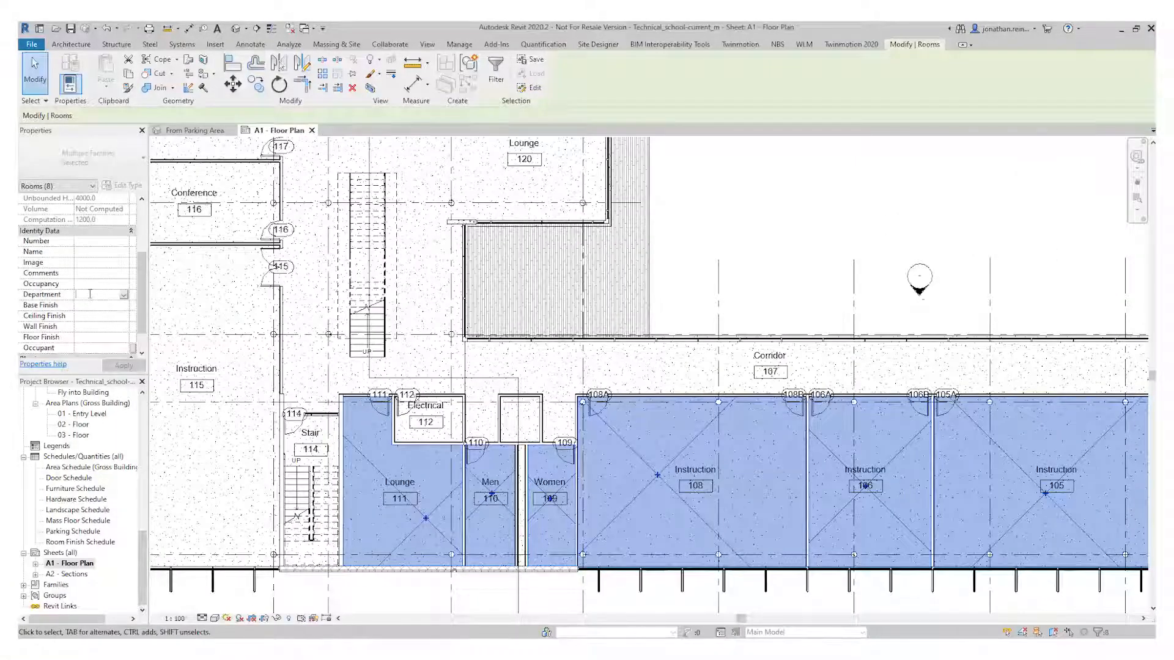
{"action": "type", "text": "Training"}
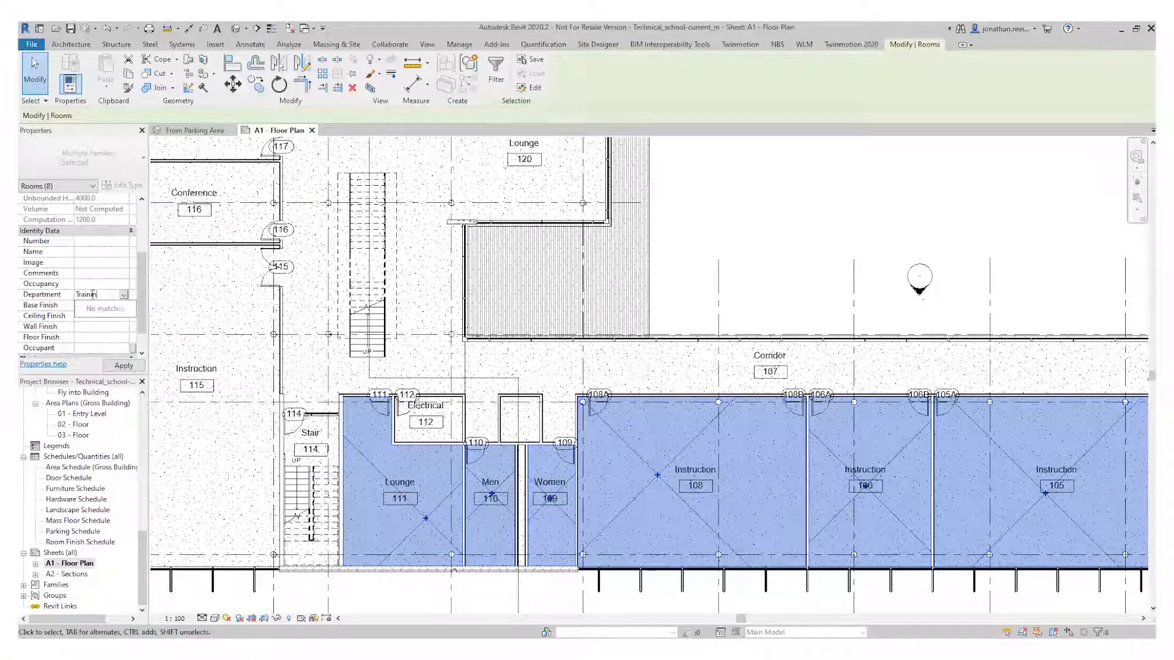
{"action": "type", "text": "Training Dept"}
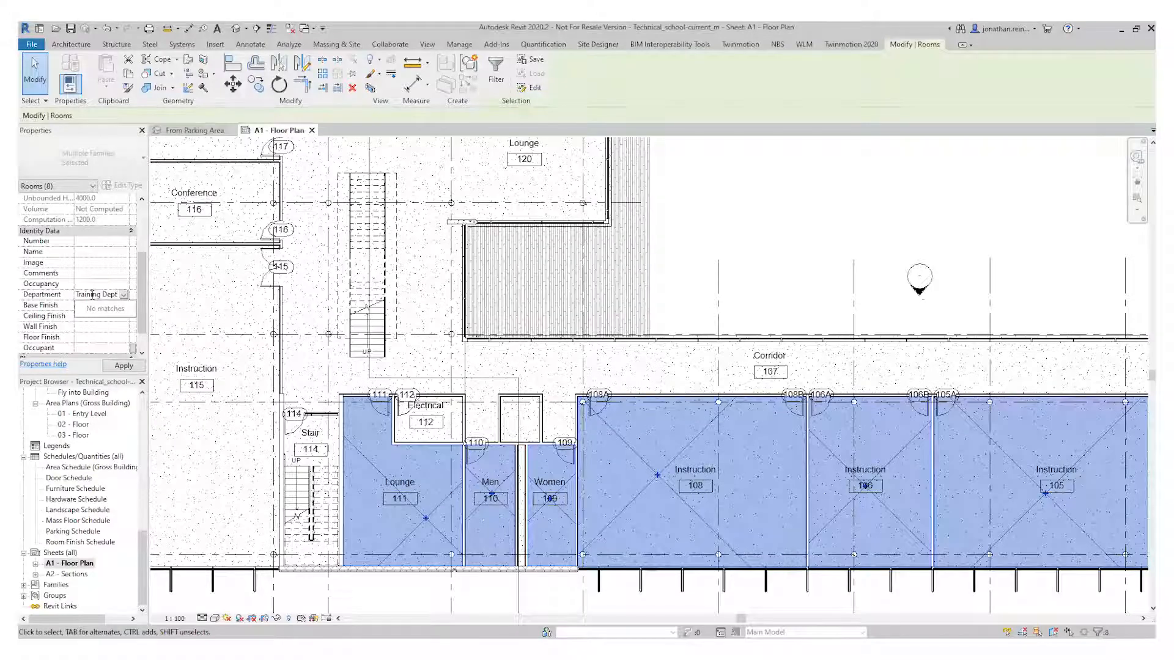